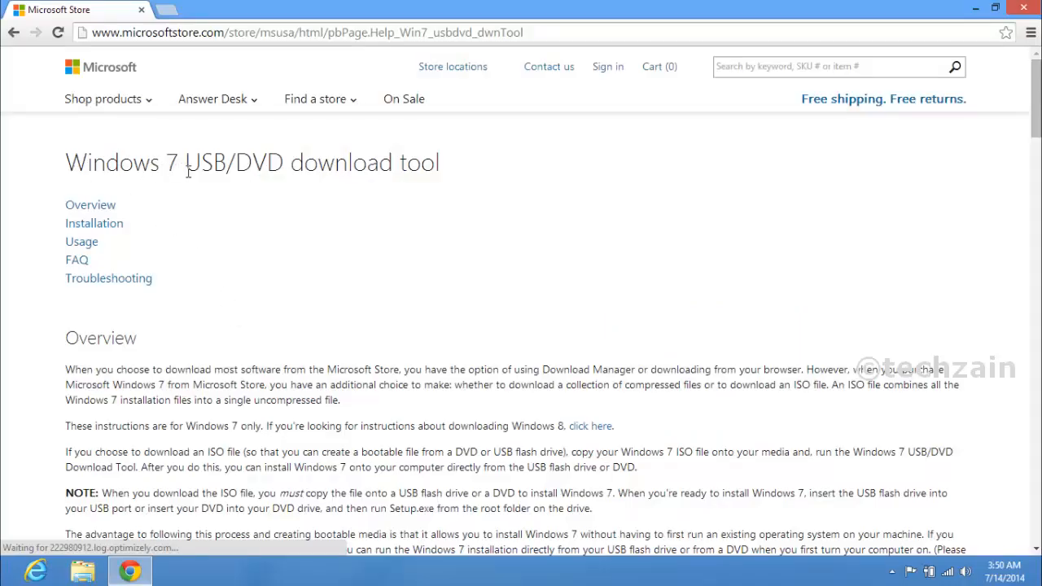
mouse_move(446, 179)
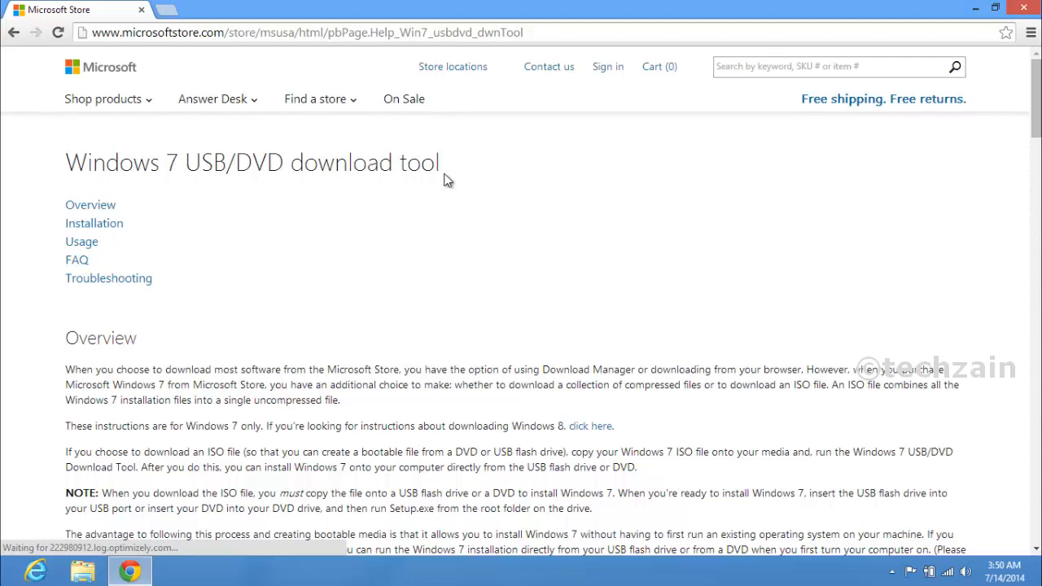
mouse_move(352, 391)
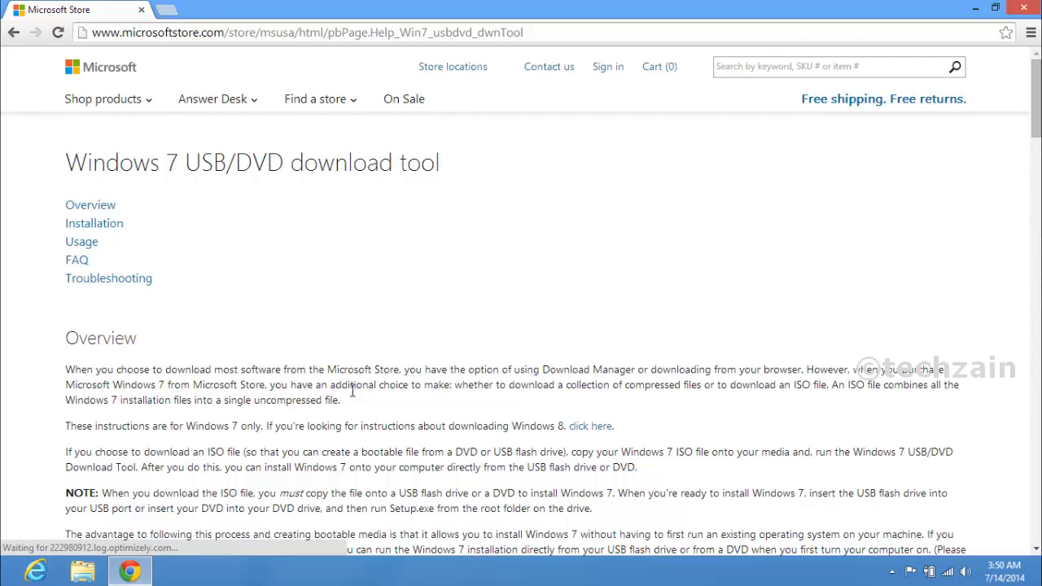
Scroll the Microsoft Store help page down to the Installation section and its installer link.
scroll(down, 3)
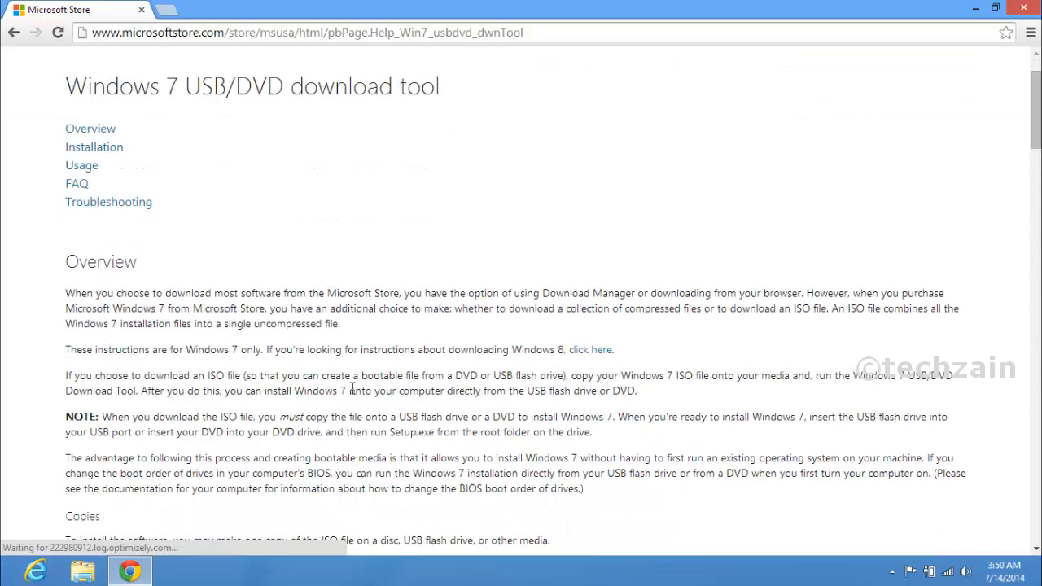
scroll(down, 3)
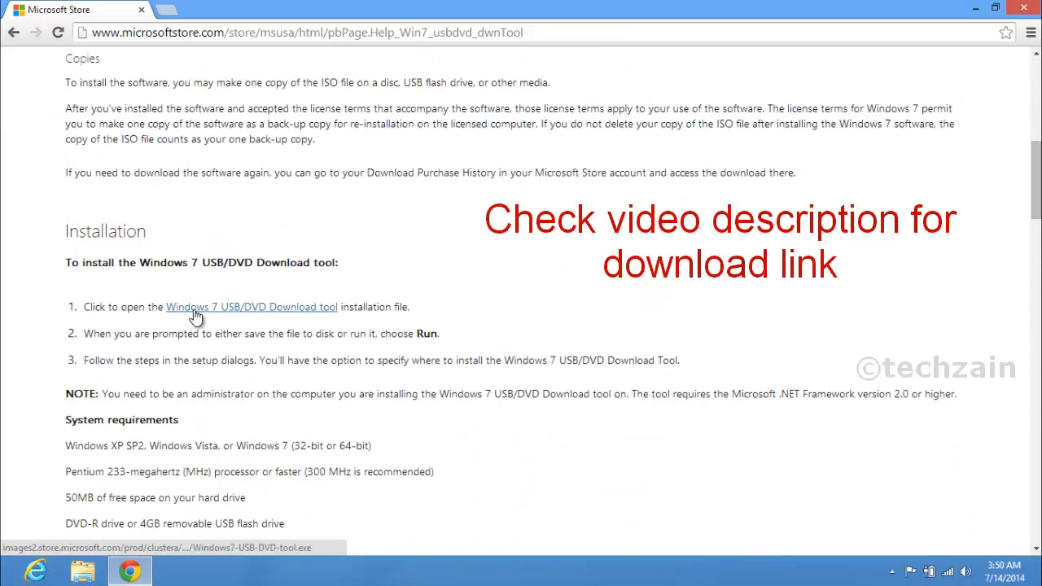
Download the Windows 7 USB/DVD Download Tool installer and run it past the security warning.
click(251, 307)
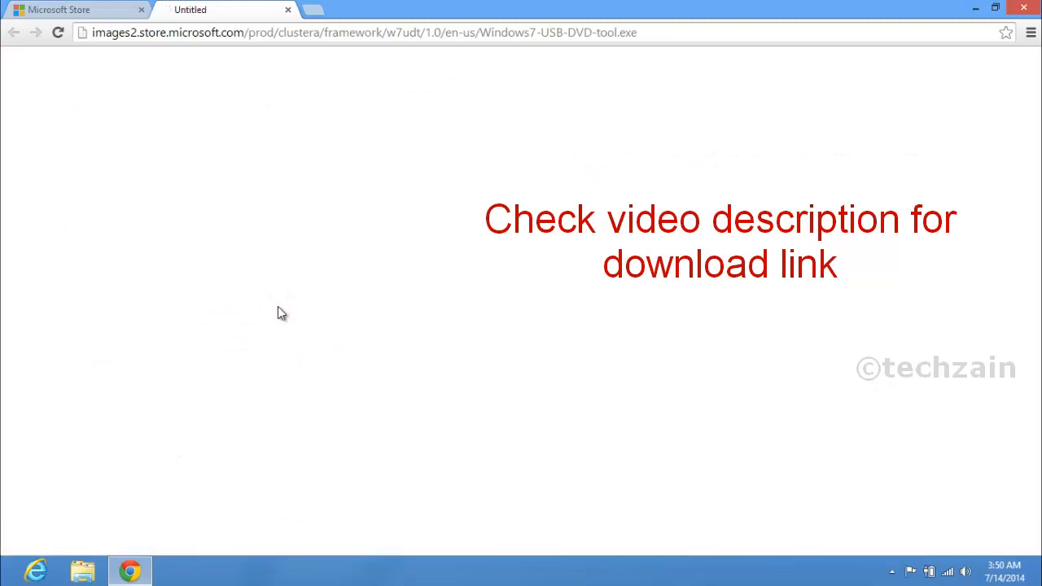
click(250, 307)
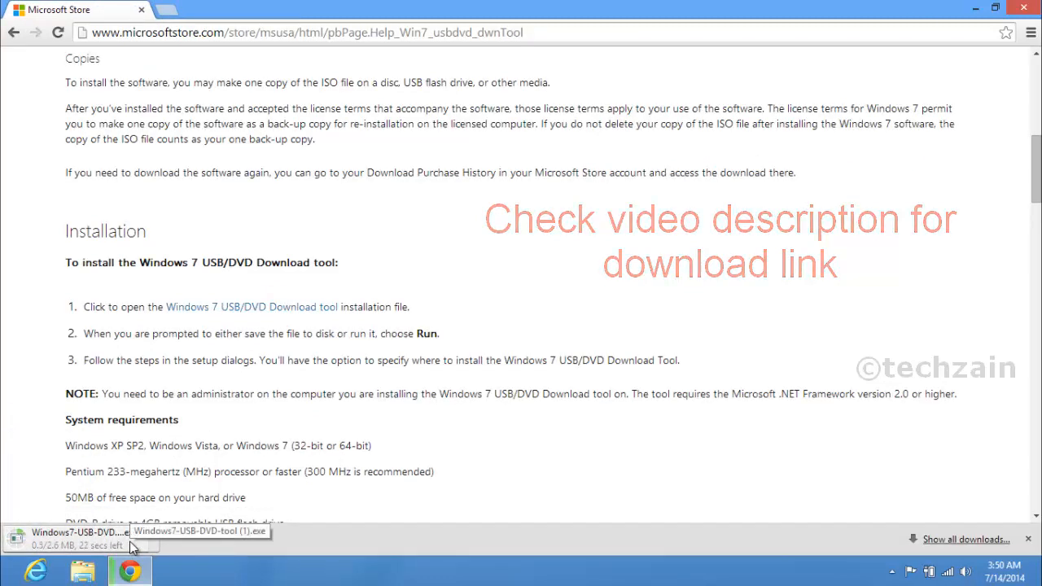
click(73, 531)
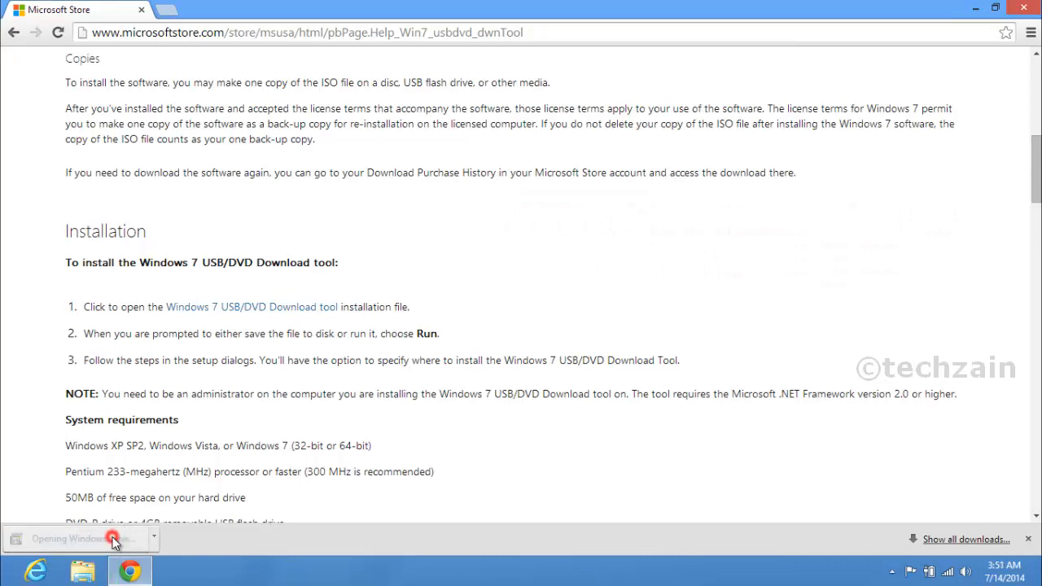
click(81, 538)
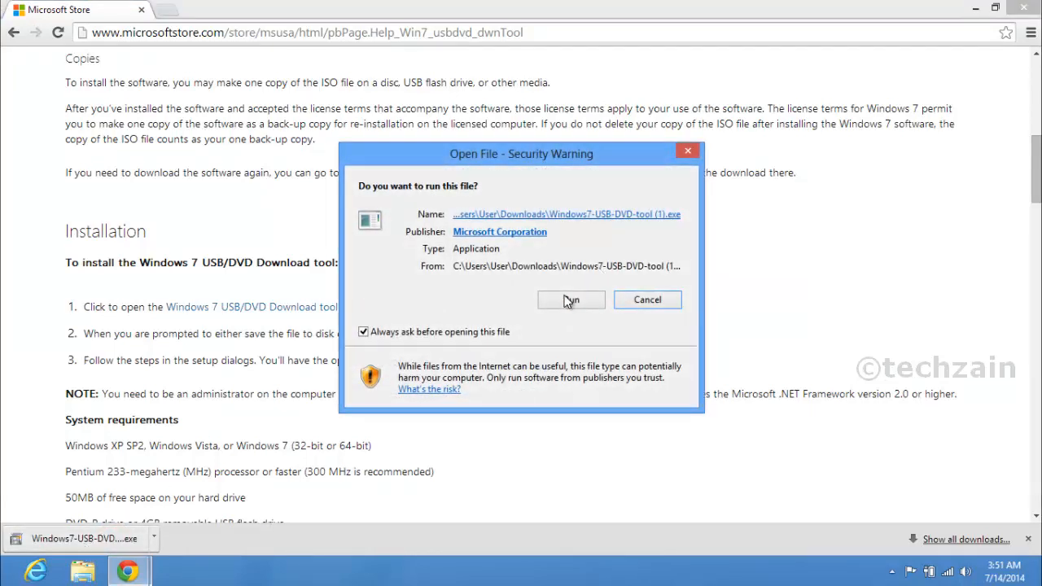
click(571, 300)
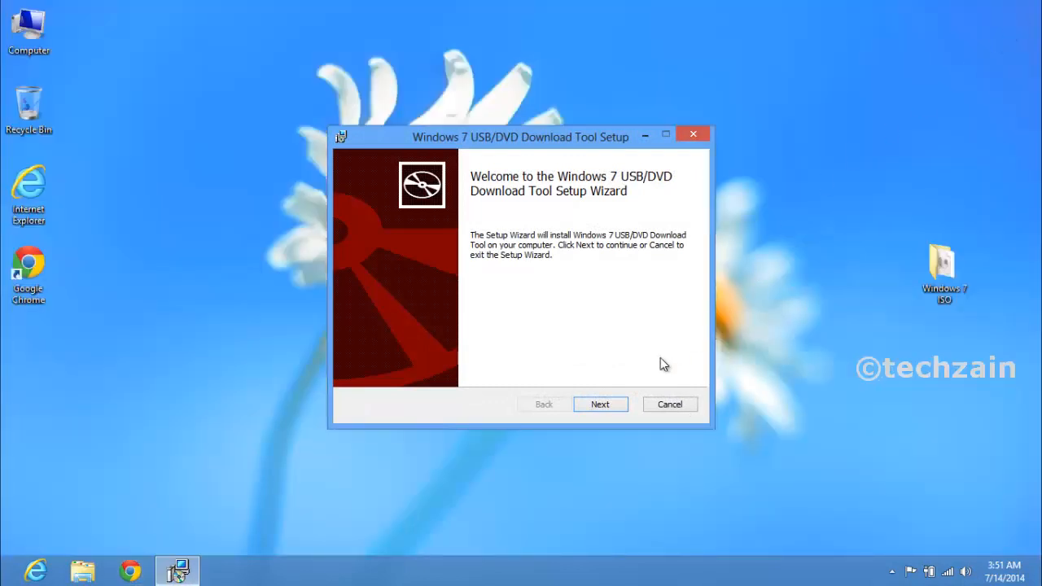
Install the download tool through the setup wizard and close the wizard when it completes.
click(600, 403)
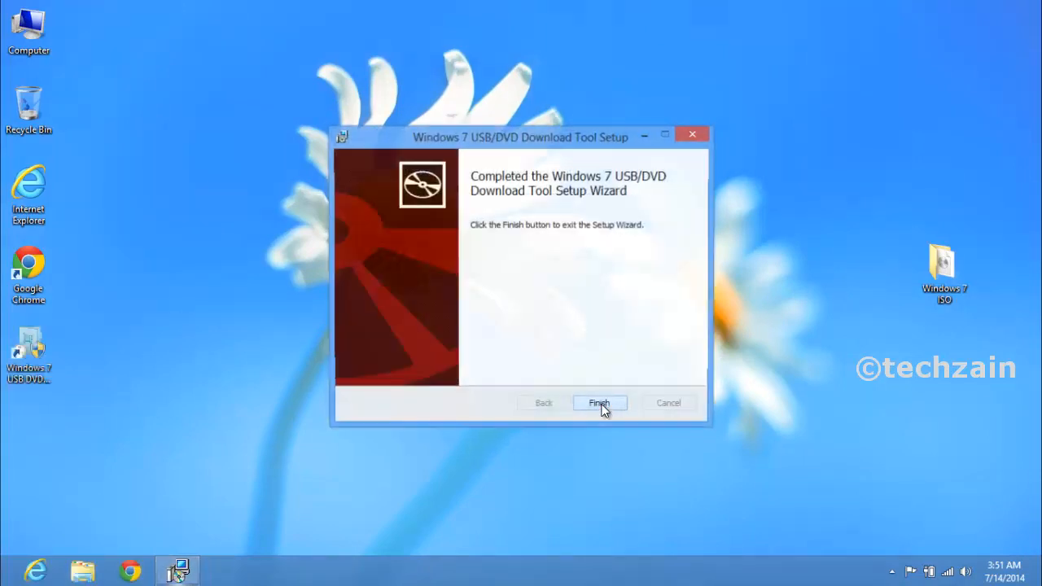
click(599, 403)
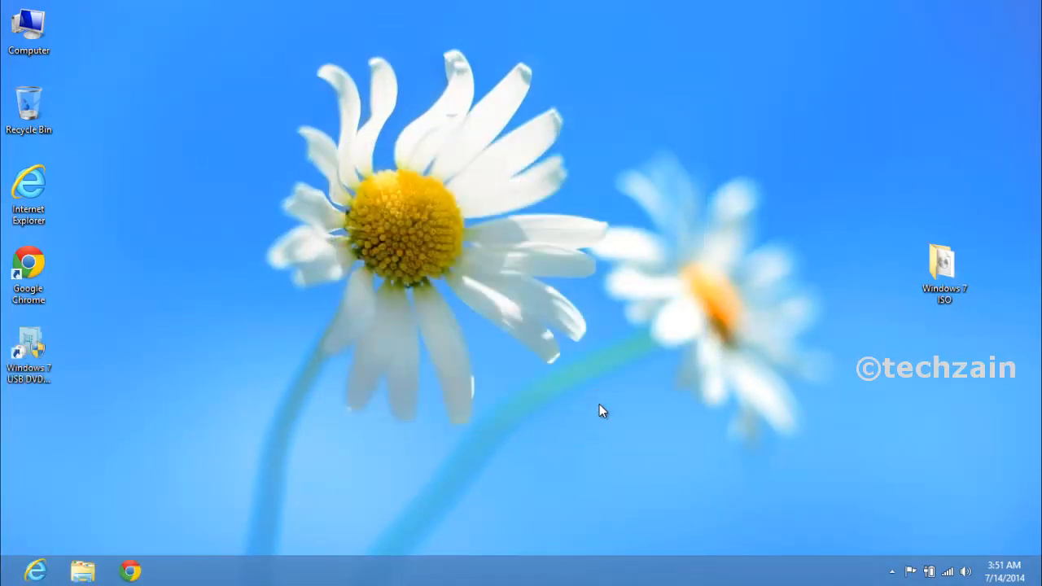
click(29, 350)
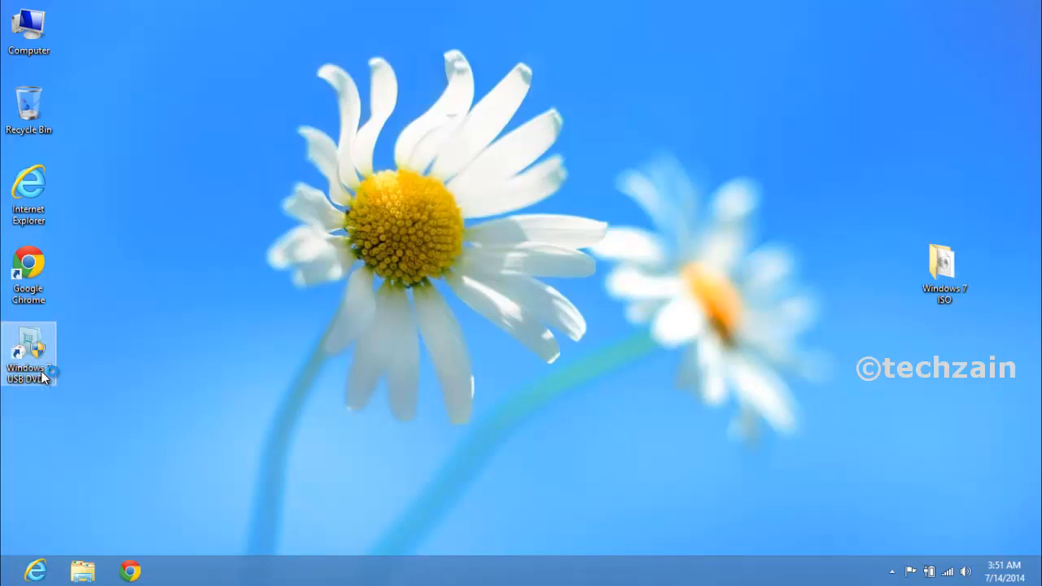
Launch Windows 7 USB/DVD Download Tool from its desktop shortcut.
double_click(29, 354)
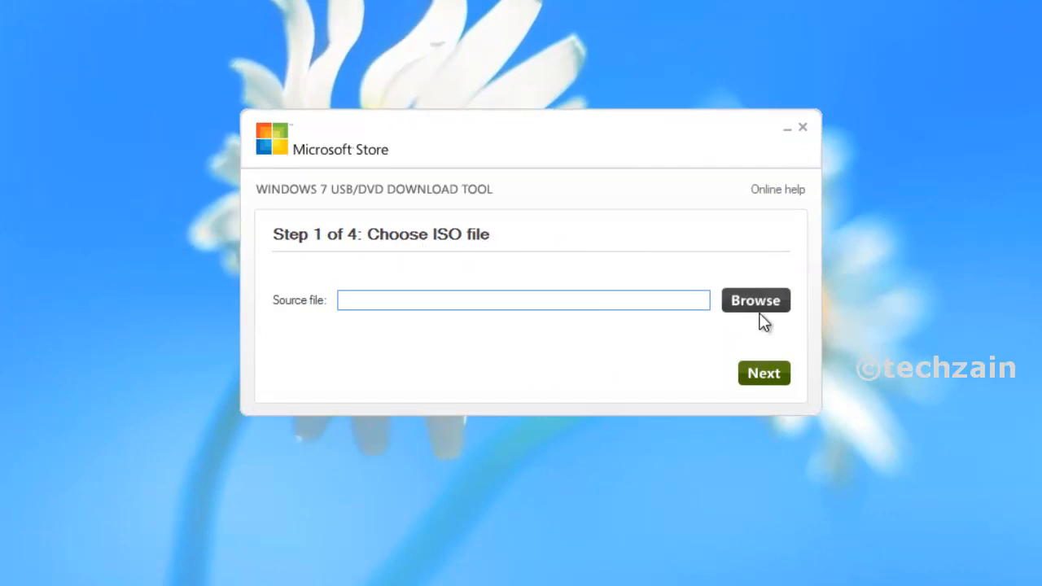
Select the Windows 7 Professional ISO from its folder and choose USB device as media.
click(755, 301)
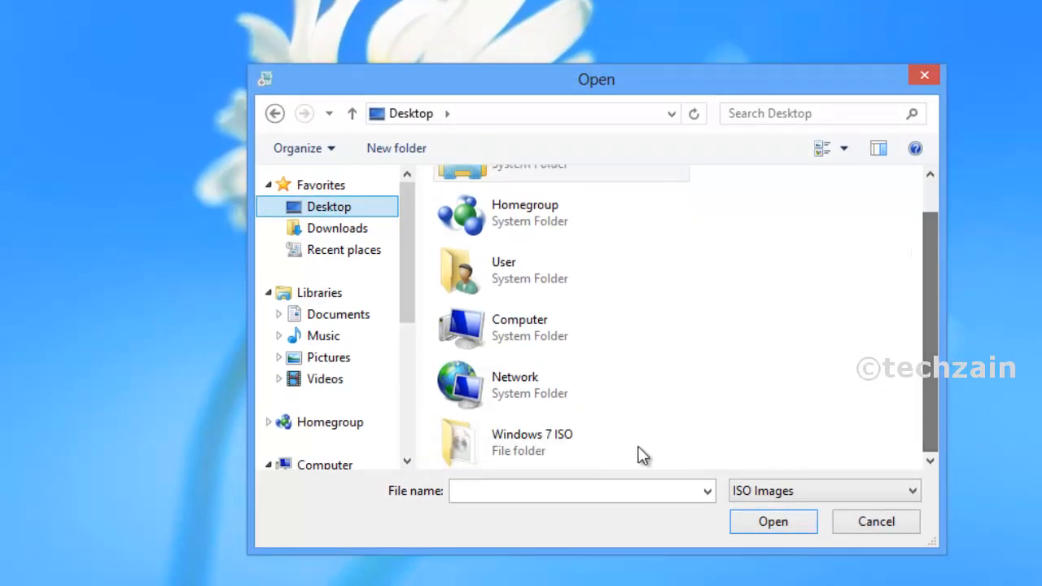
double_click(531, 442)
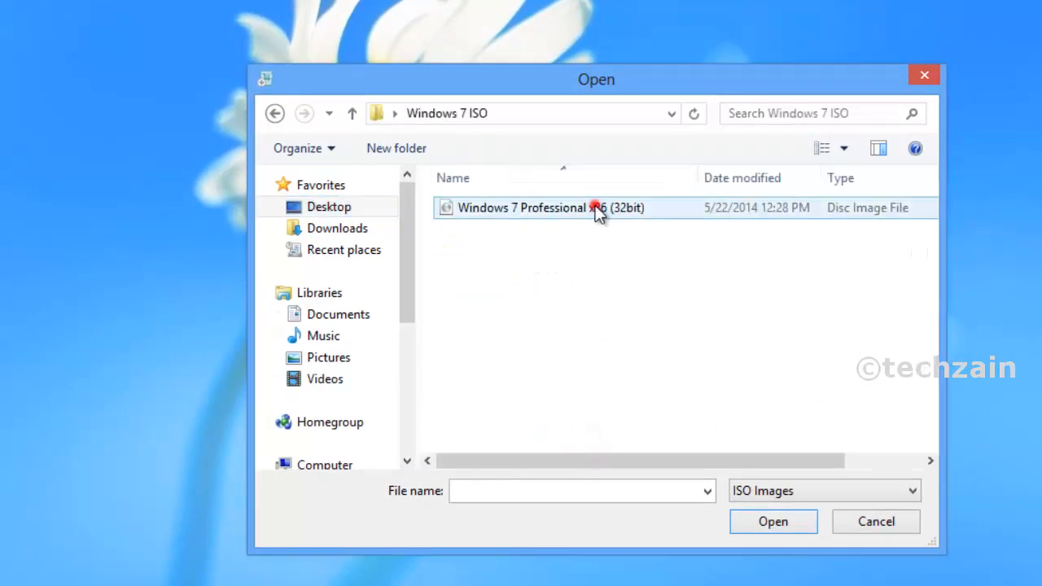
click(772, 521)
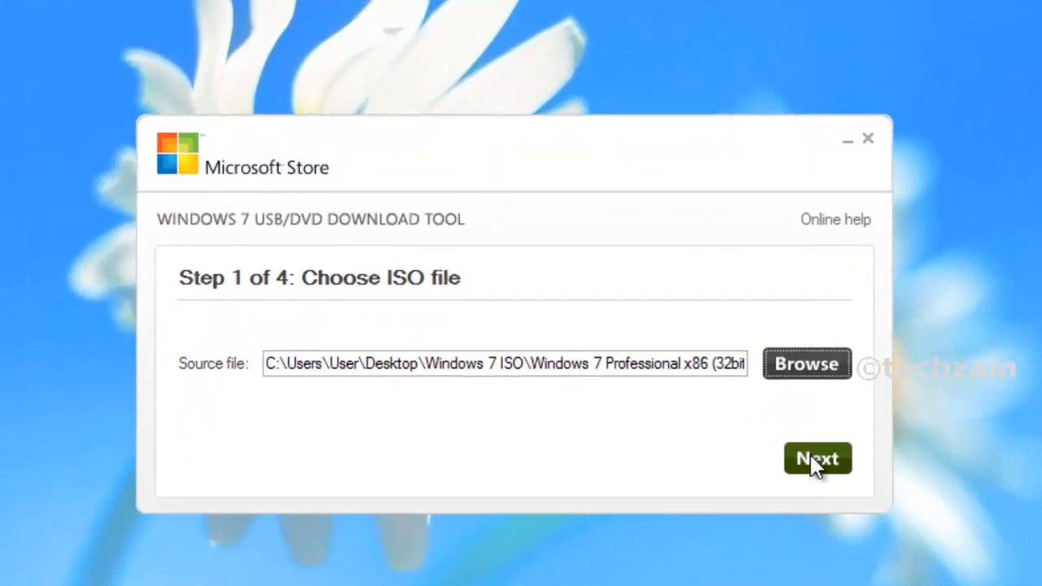
click(817, 458)
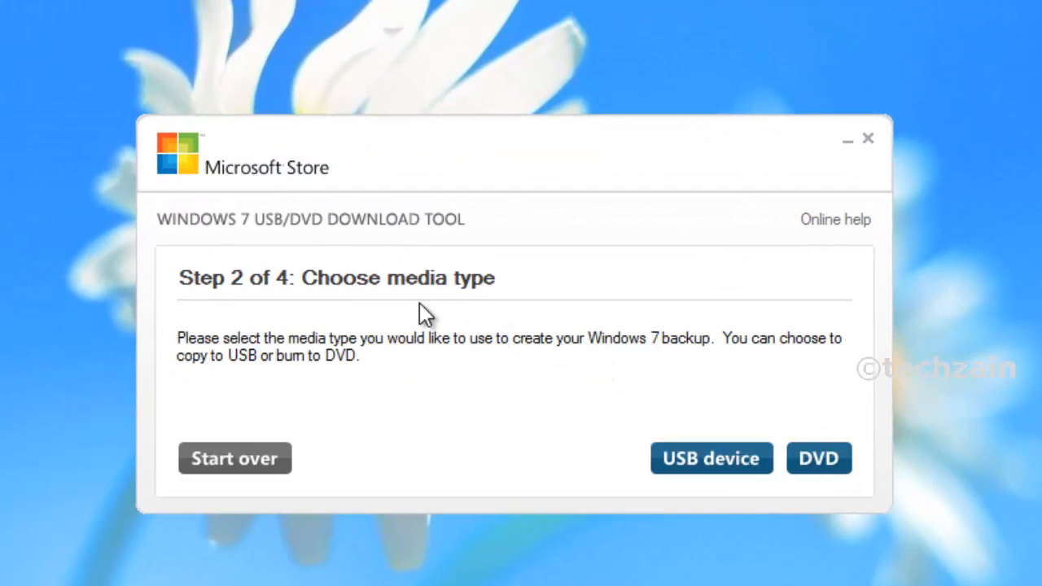
mouse_move(517, 301)
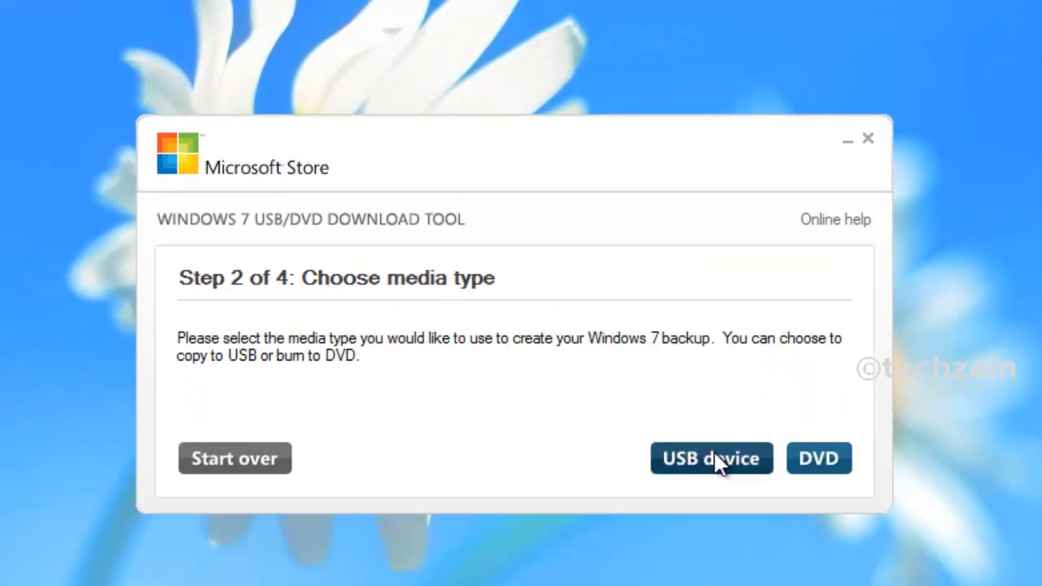
click(711, 458)
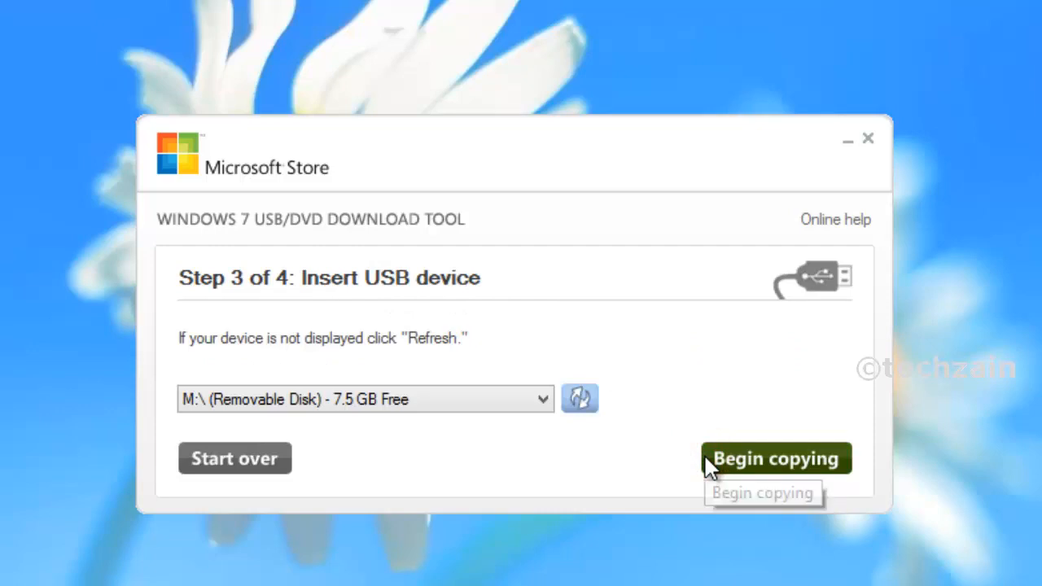
mouse_move(484, 292)
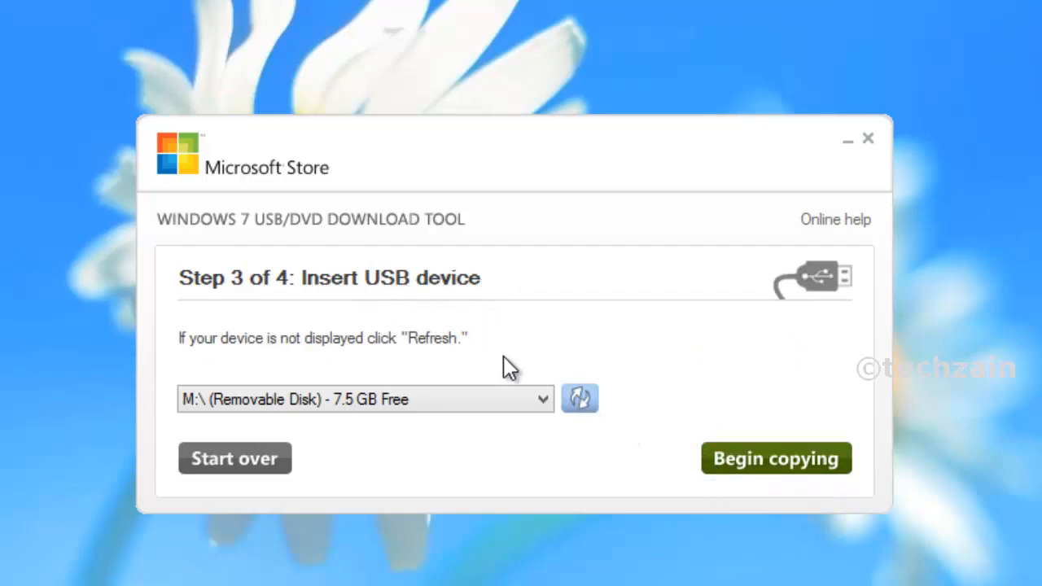
Pick the M:\ removable disk as the target and begin copying.
click(365, 399)
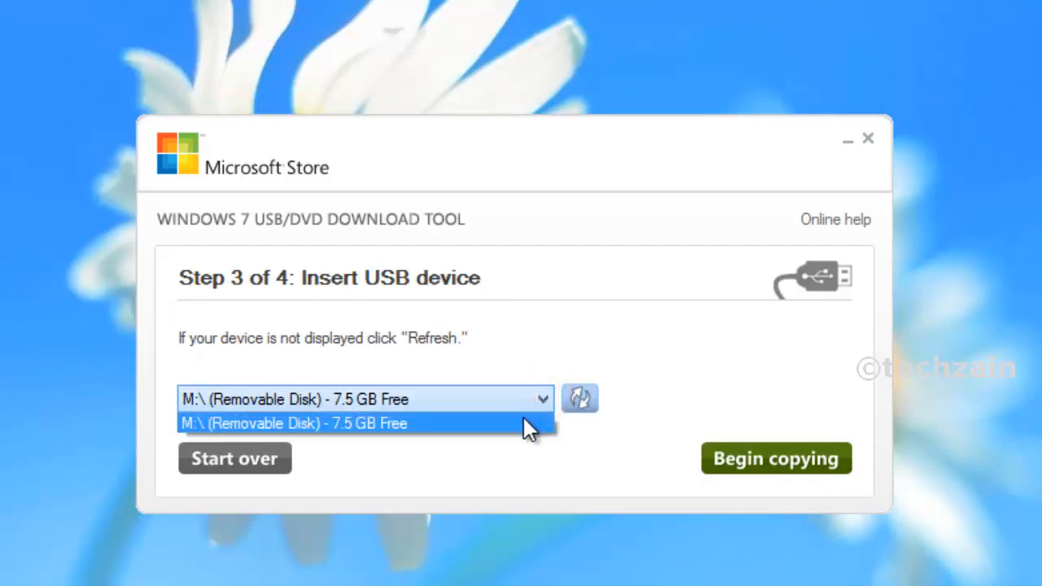
click(295, 422)
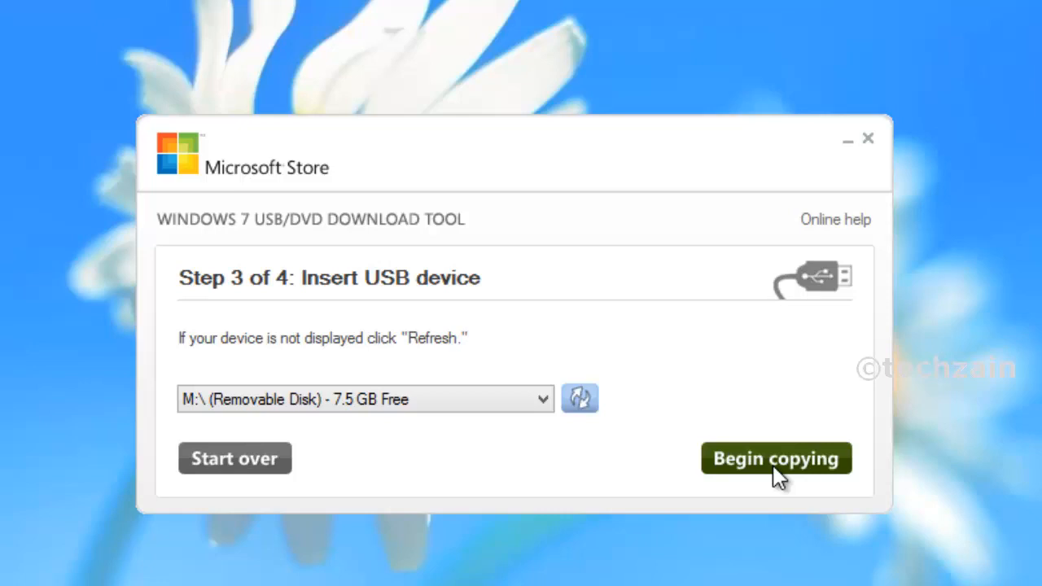
click(776, 457)
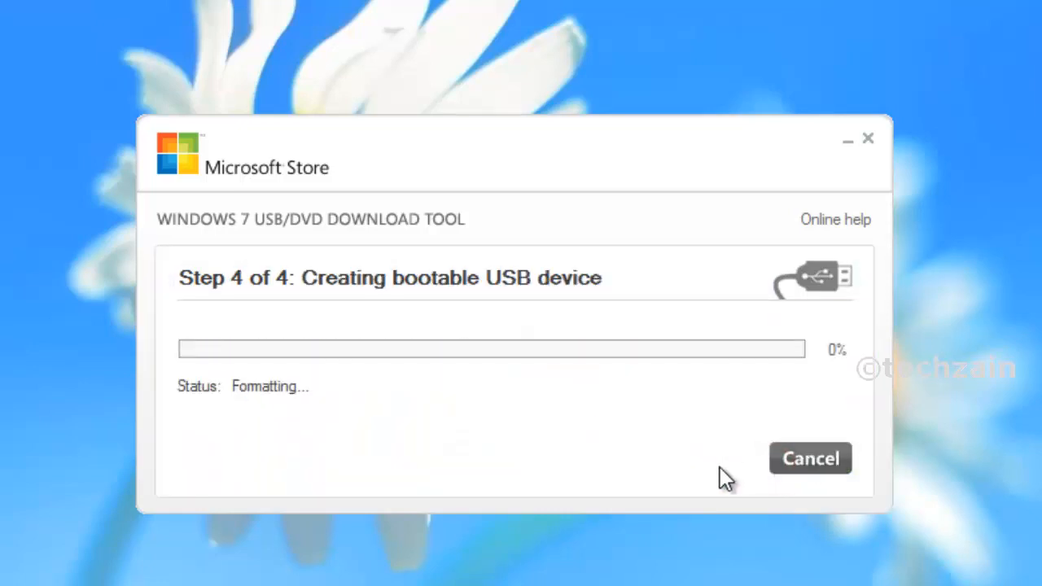
mouse_move(327, 303)
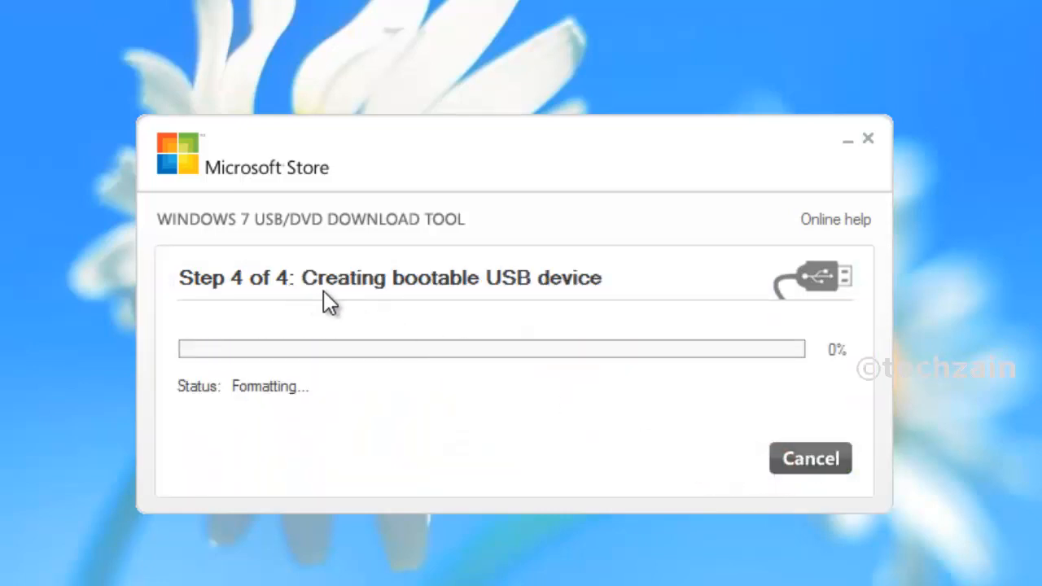
mouse_move(556, 431)
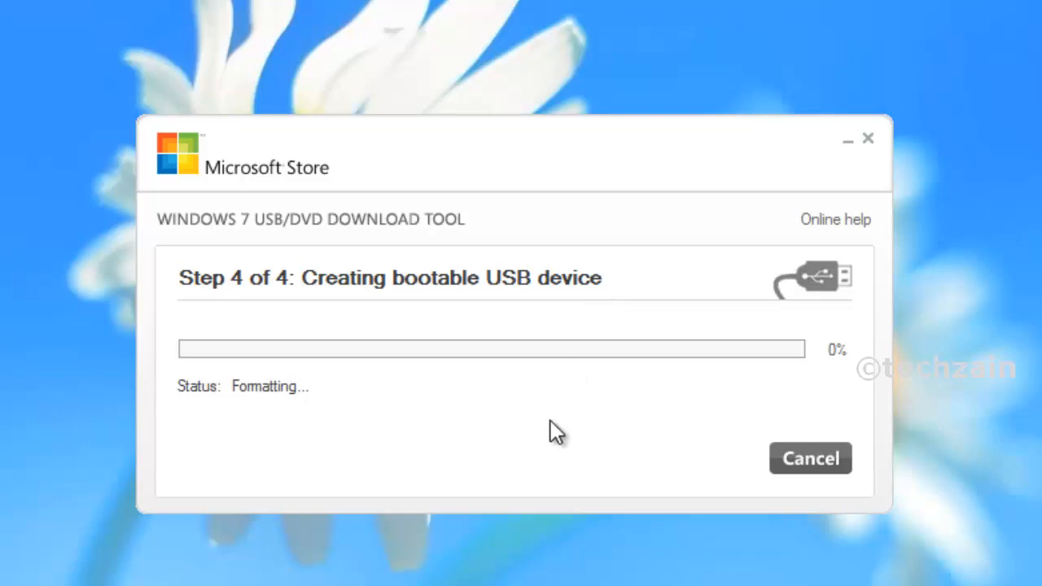
mouse_move(542, 477)
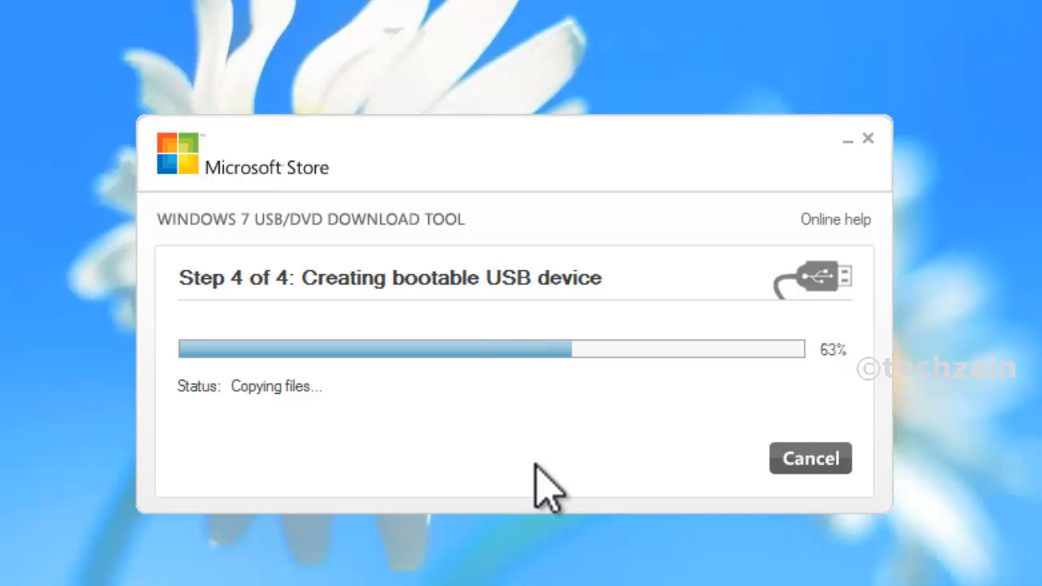
mouse_move(610, 484)
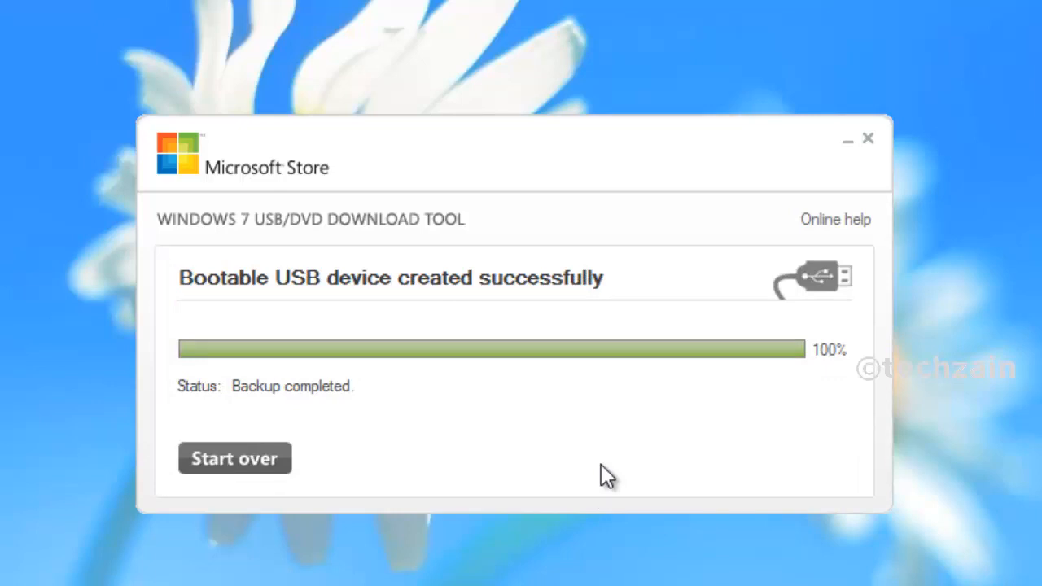
mouse_move(189, 292)
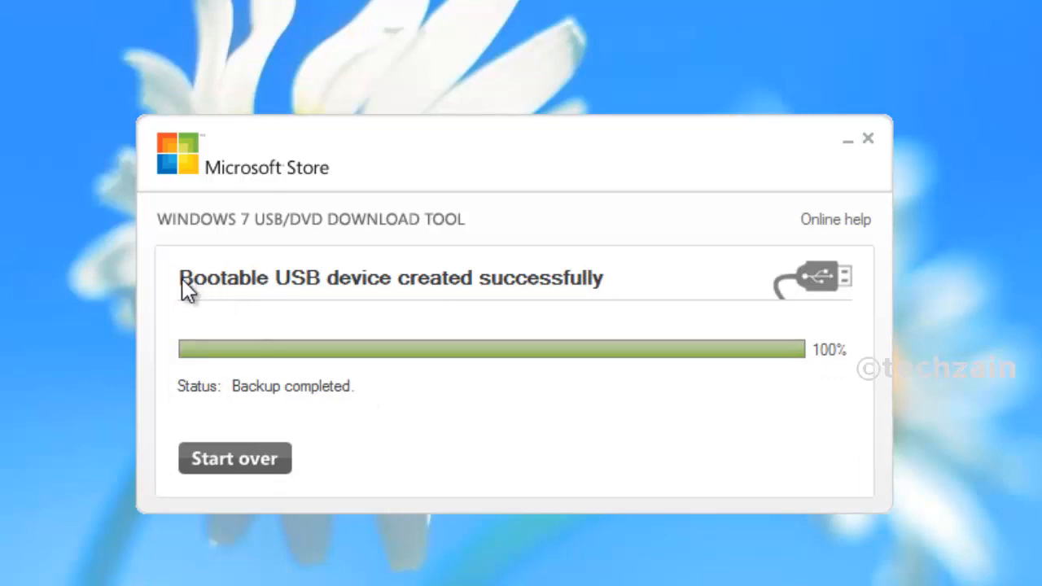
mouse_move(623, 301)
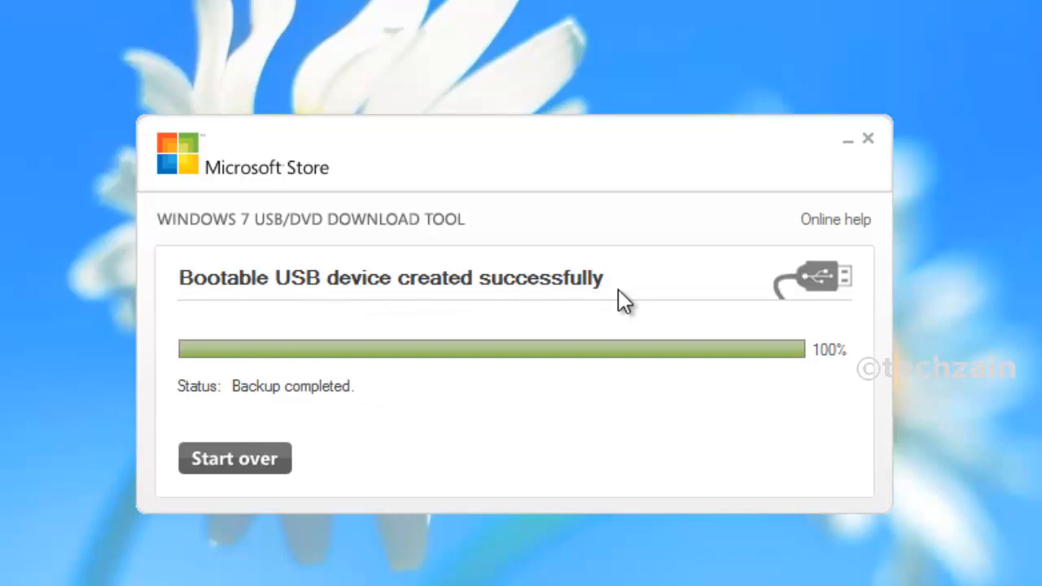
mouse_move(696, 297)
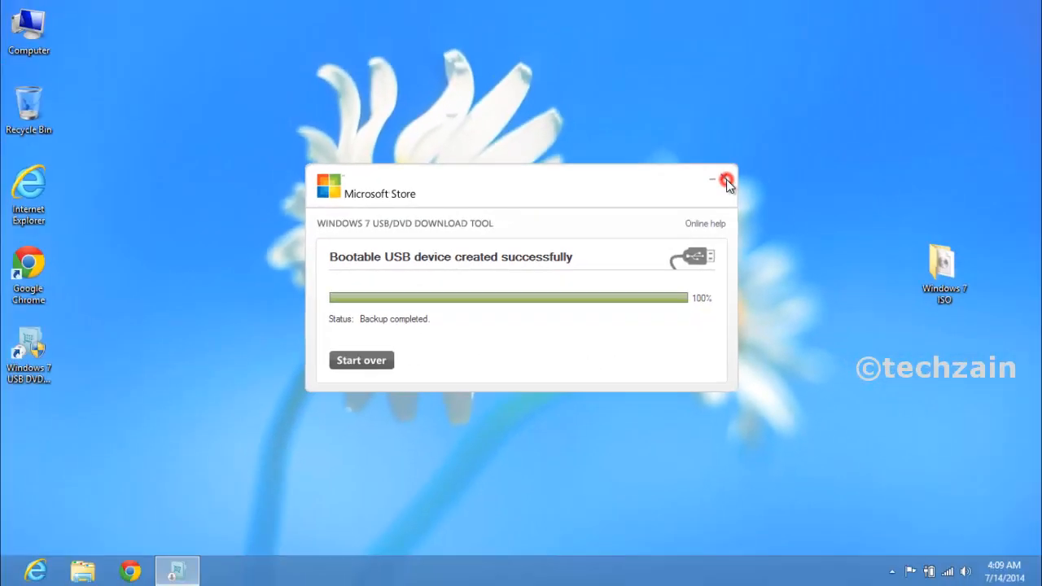
Close the tool after 'Bootable USB device created successfully' appears.
click(725, 180)
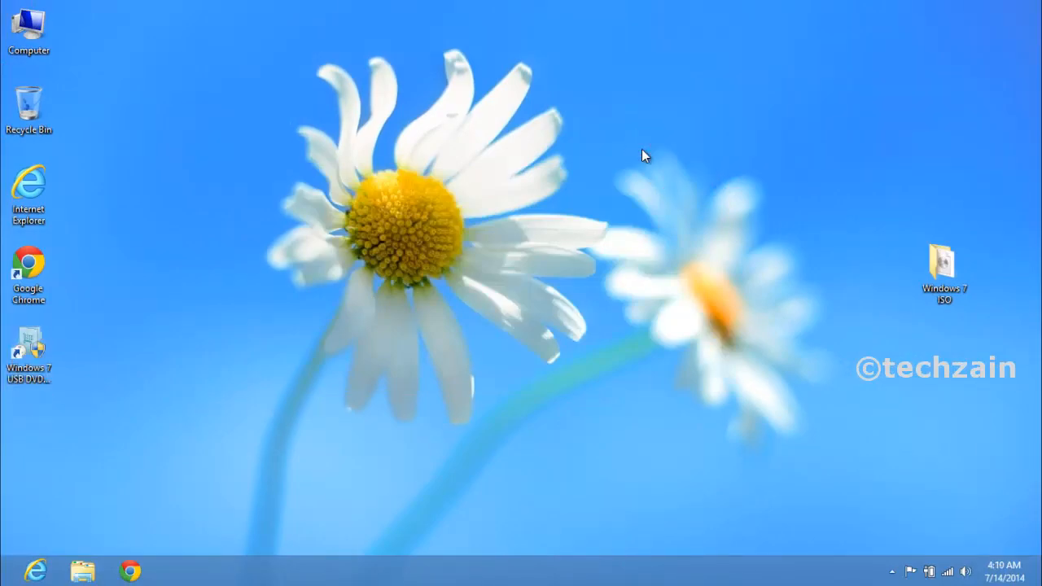